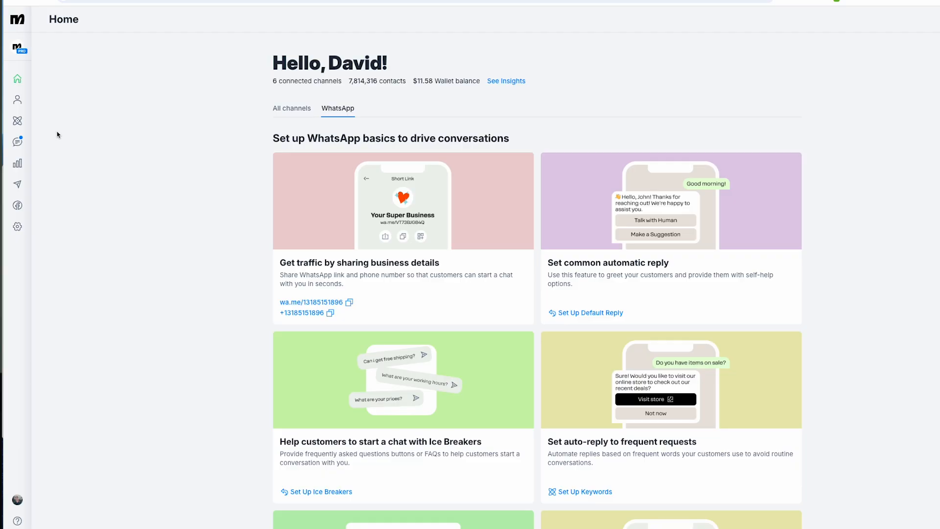
Create a new automation from the Automation list and name it SPEEDY REPLIES 3000!!!
left_click(18, 122)
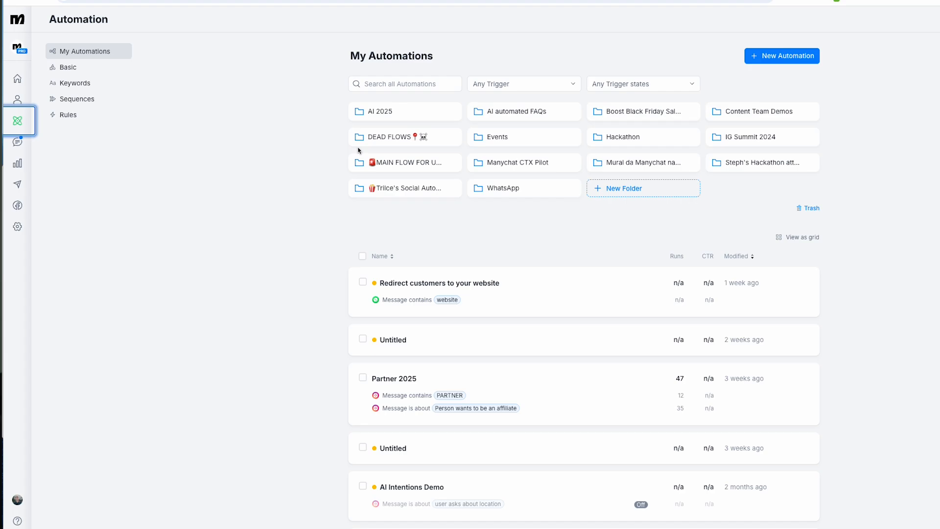
left_click(782, 55)
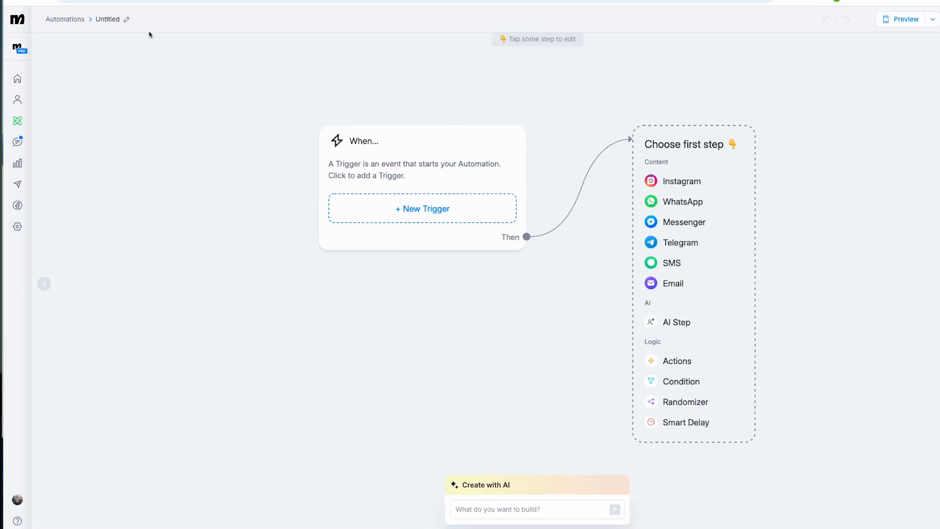
type("SPEEDY REPLIES 3000!!!")
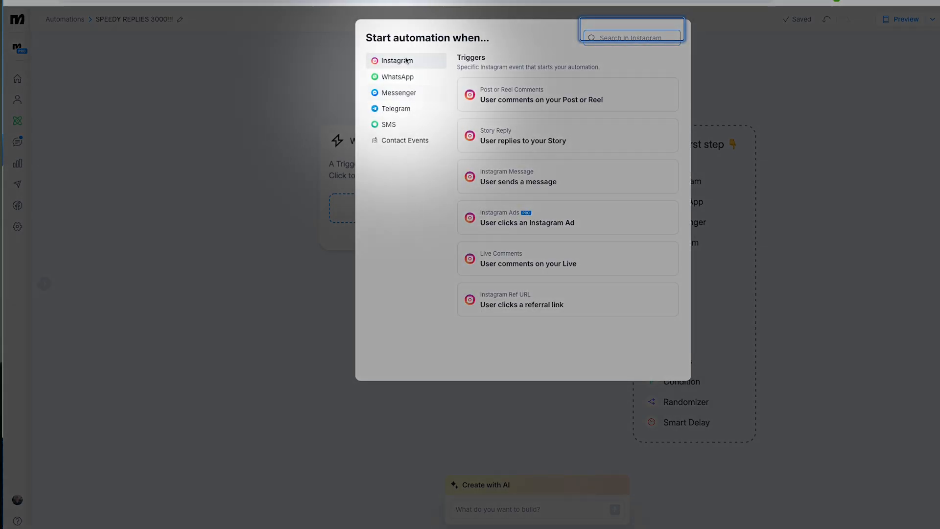
Trigger the automation when a WhatsApp user sends a message with keywords hi, hello, help.
left_click(399, 77)
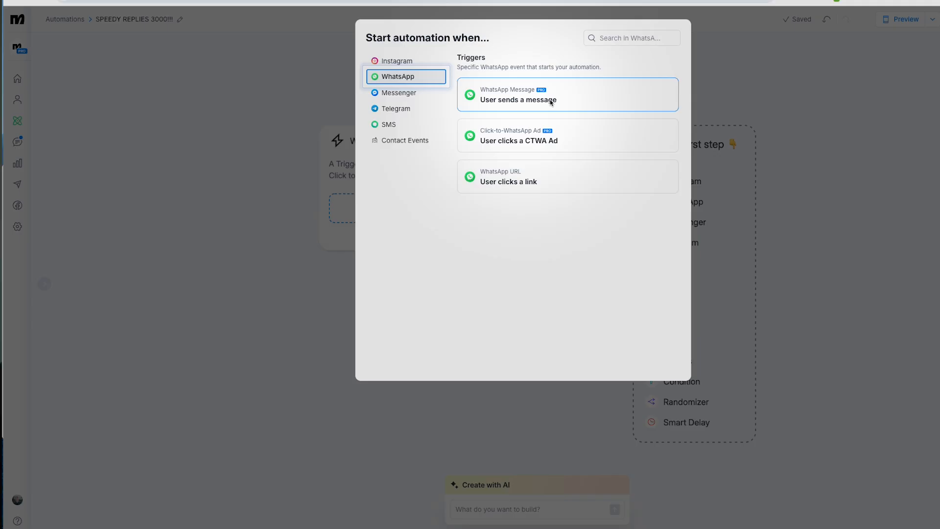
left_click(550, 100)
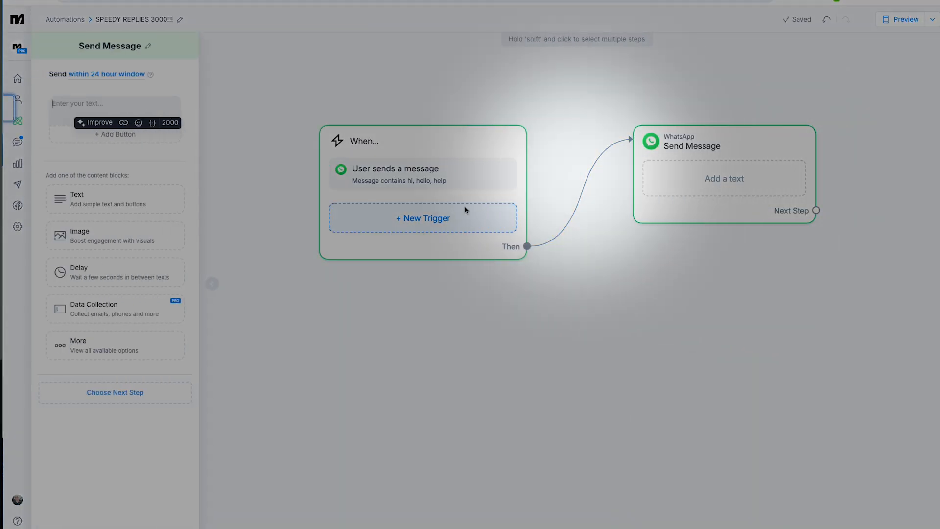
Write the reply "Hey there! How can we help you today? 😊" and add a first button.
left_click(98, 104)
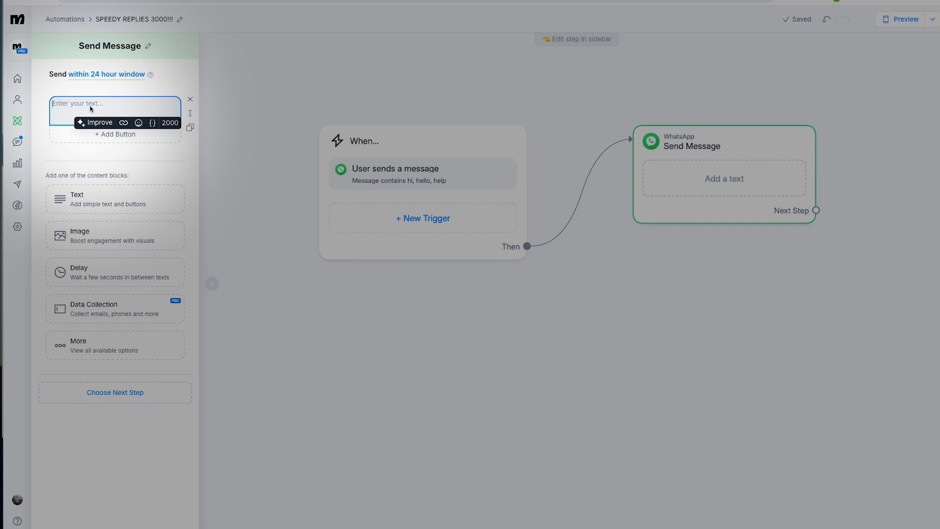
type("Hey there! How can we h")
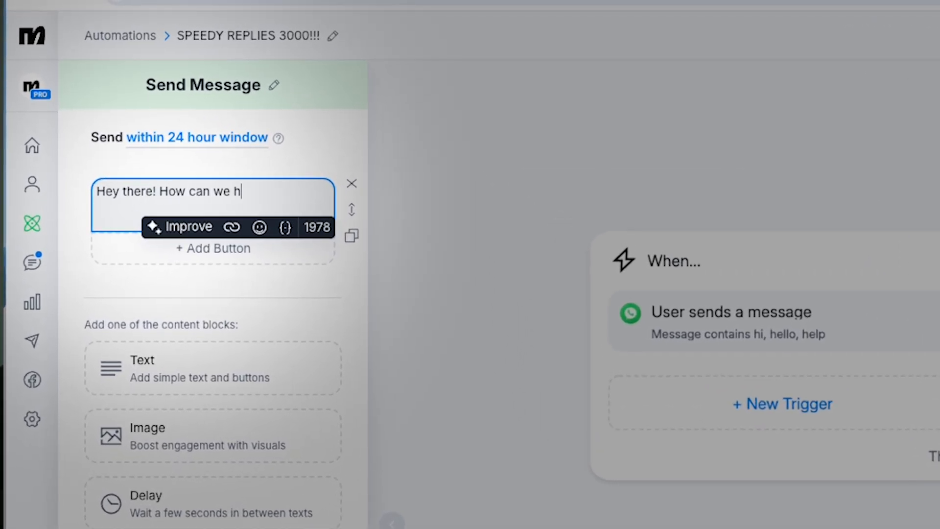
left_click(259, 227)
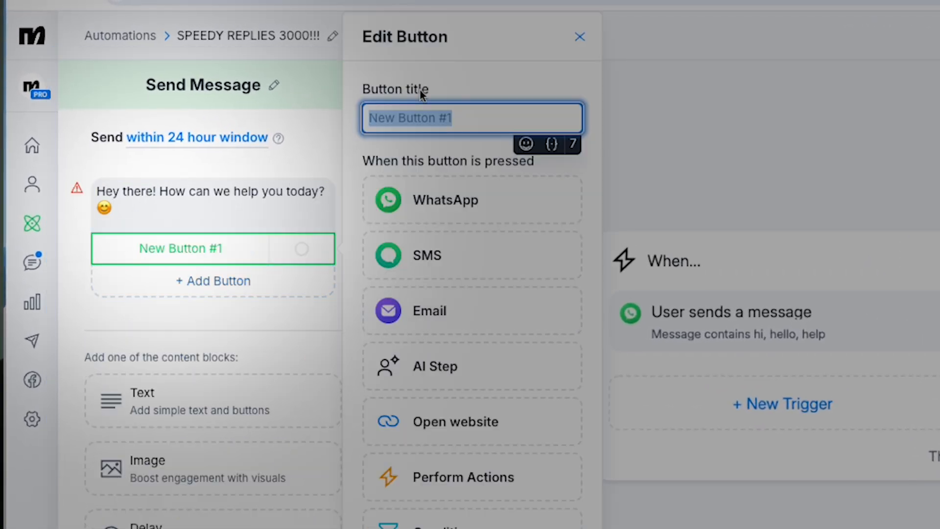
Label the buttons Customer Support and Product Info, then set the automation live.
type("Customer Support")
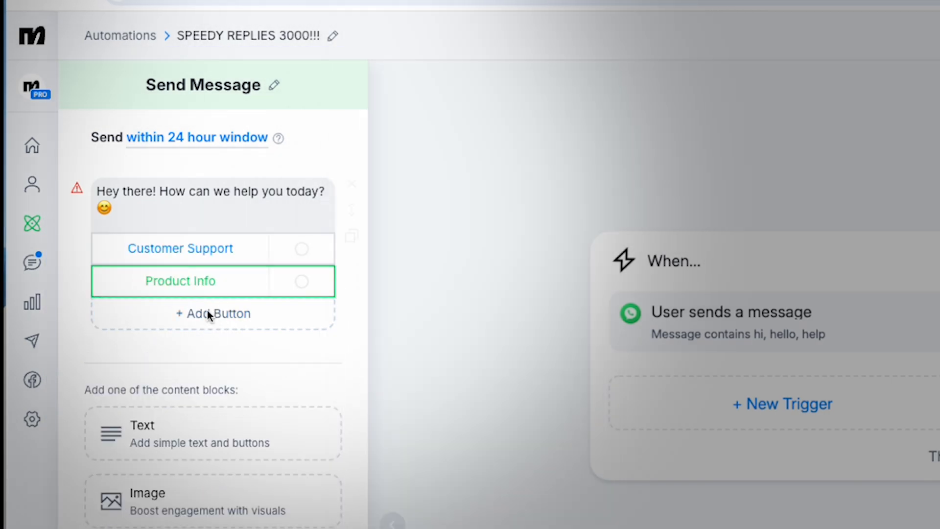
left_click(213, 313)
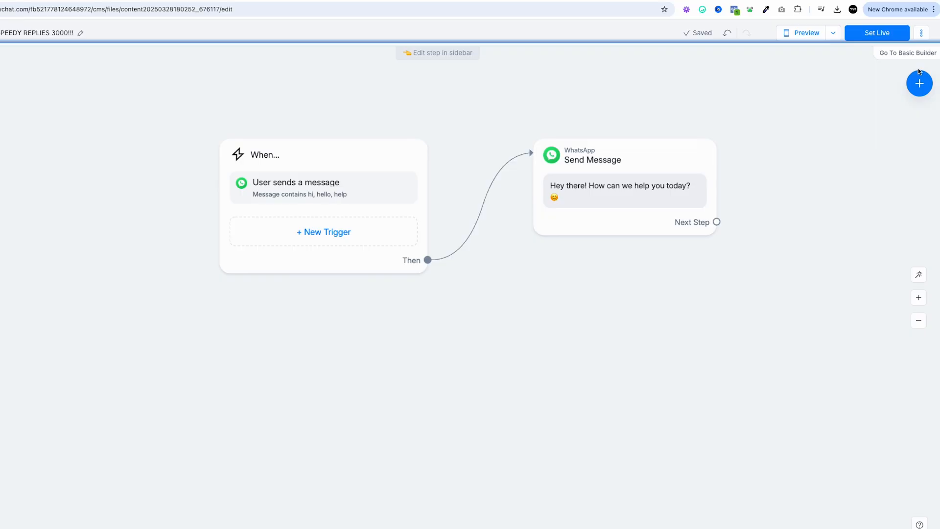
left_click(876, 33)
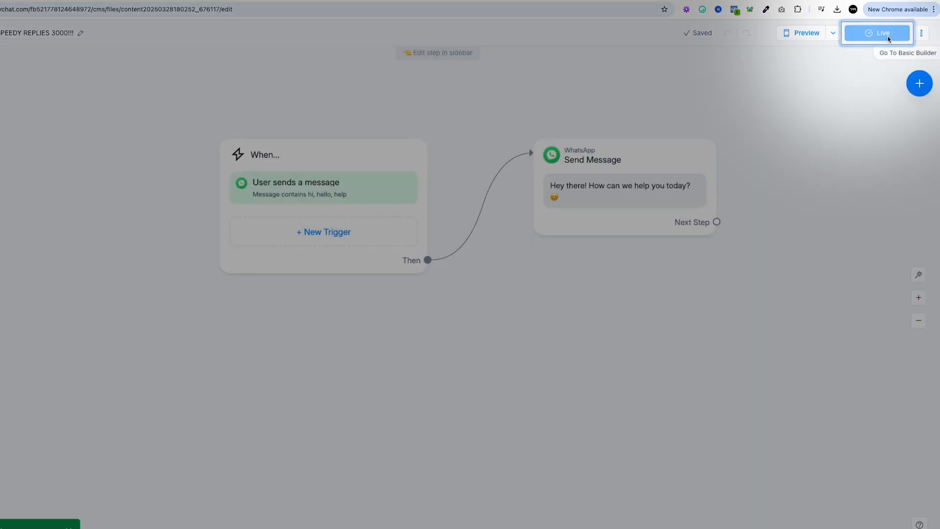